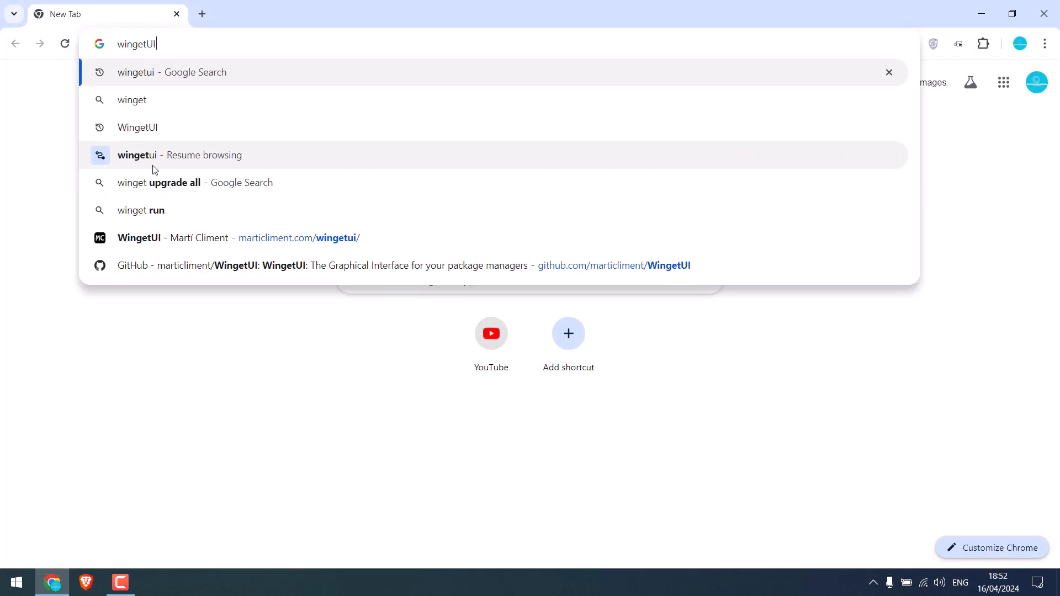
- Download the WingetUI installer from marticliment.com and show it in its Downloads folder
click(171, 72)
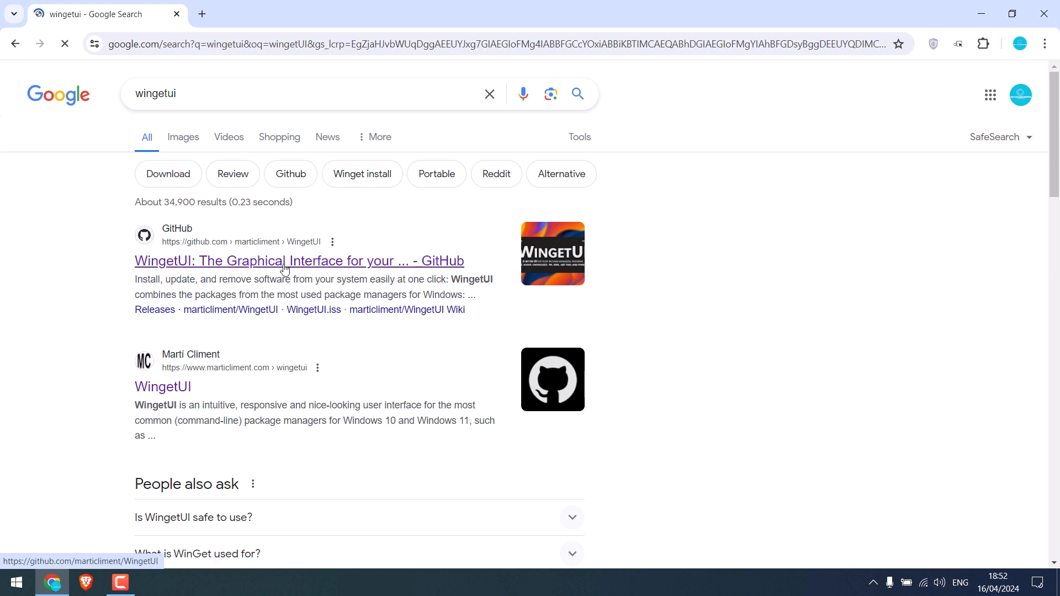
mouse_move(163, 385)
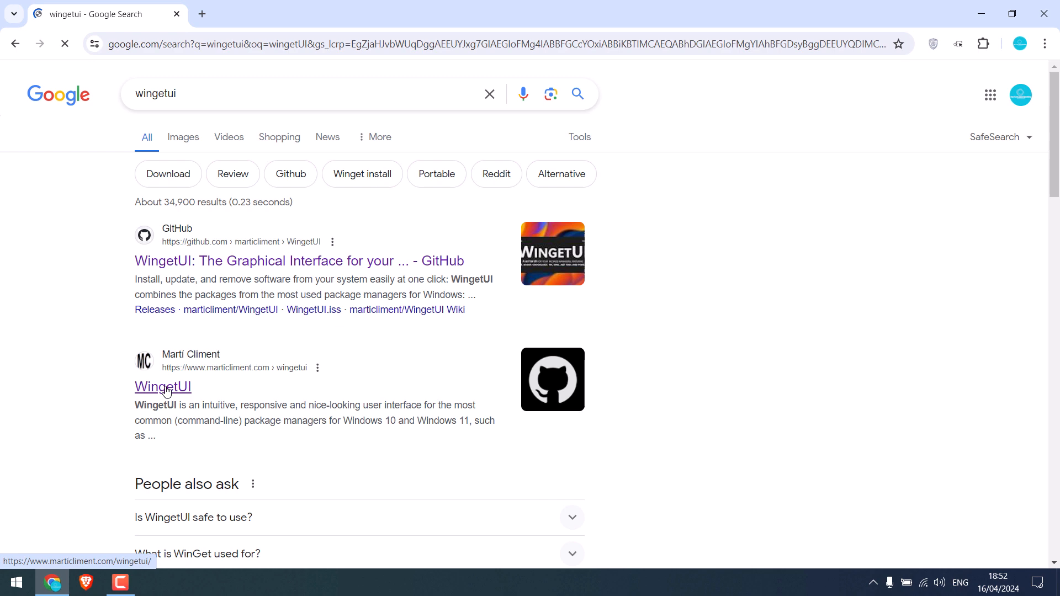
click(163, 386)
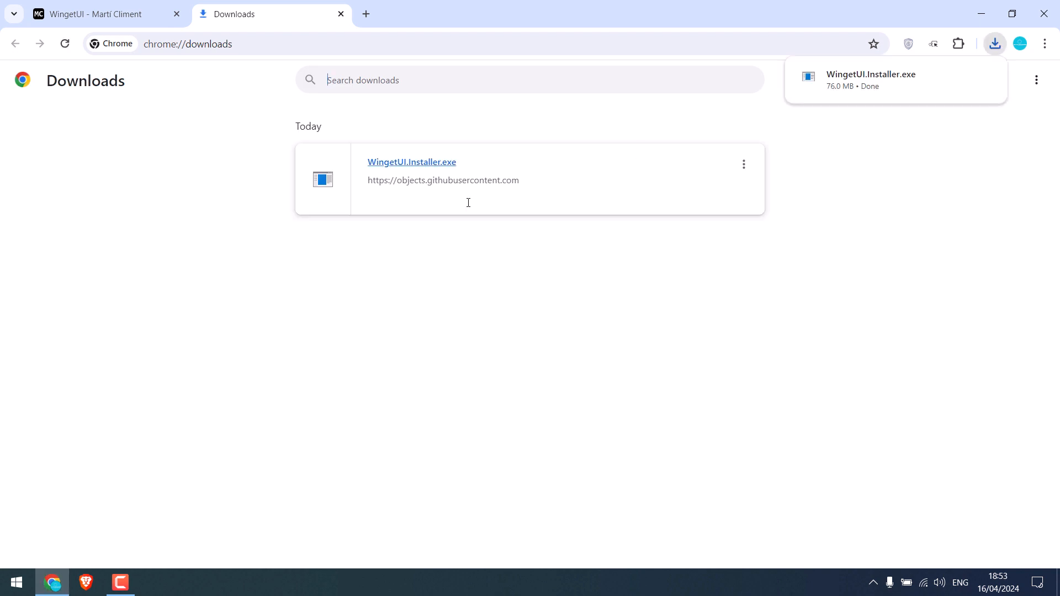
click(743, 163)
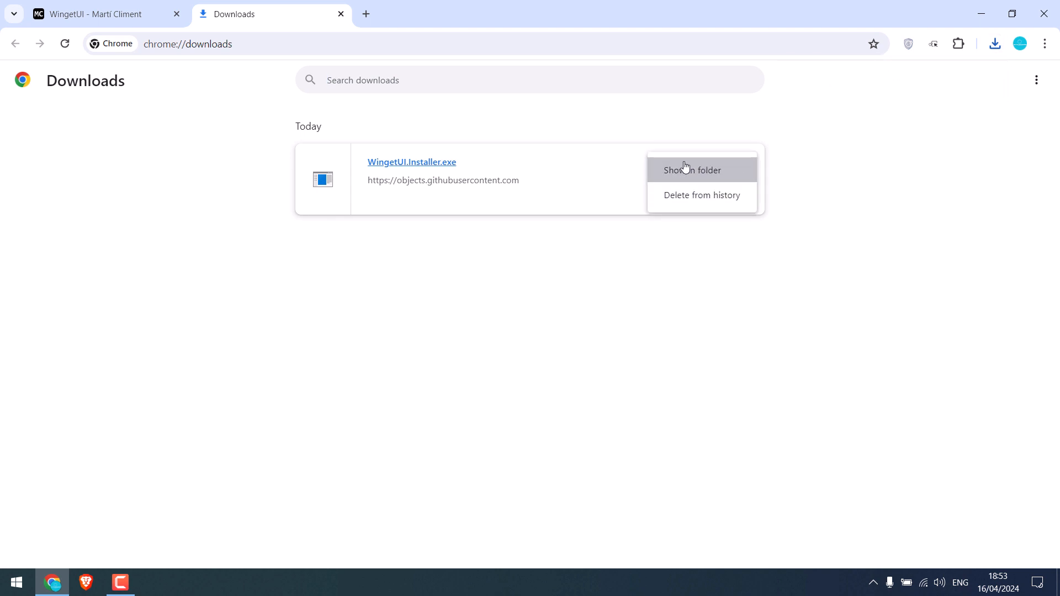
click(692, 169)
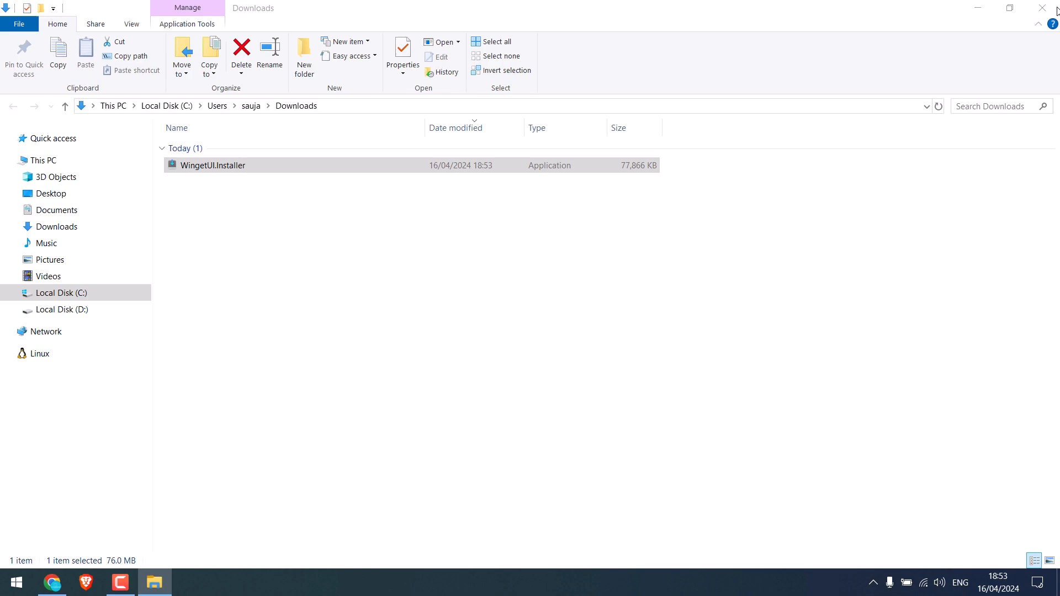
- Install WingetUI for all users in English with regular installation and both shortcuts, then launch
click(52, 582)
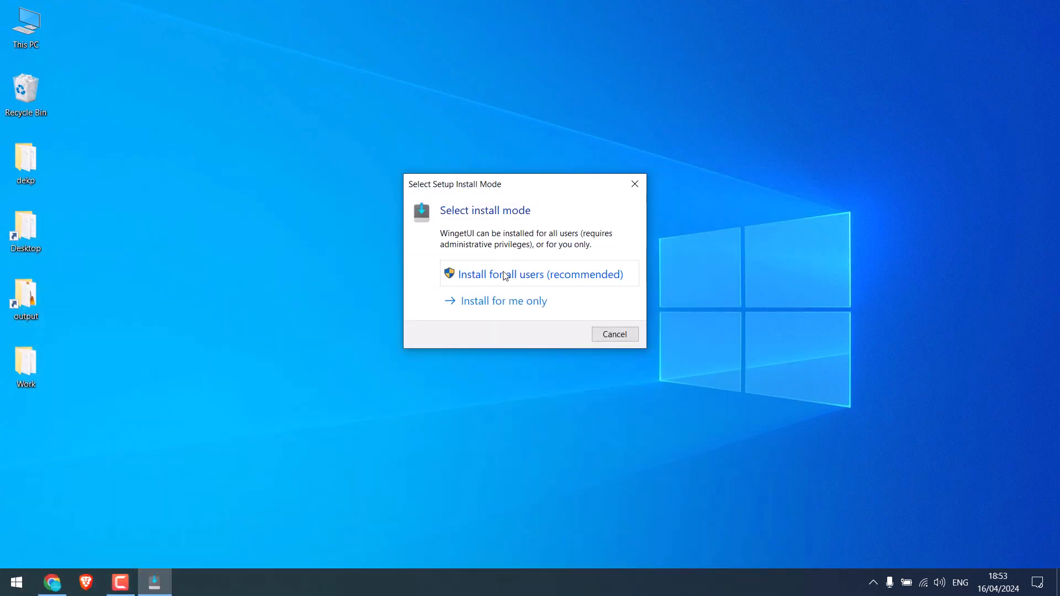
click(538, 273)
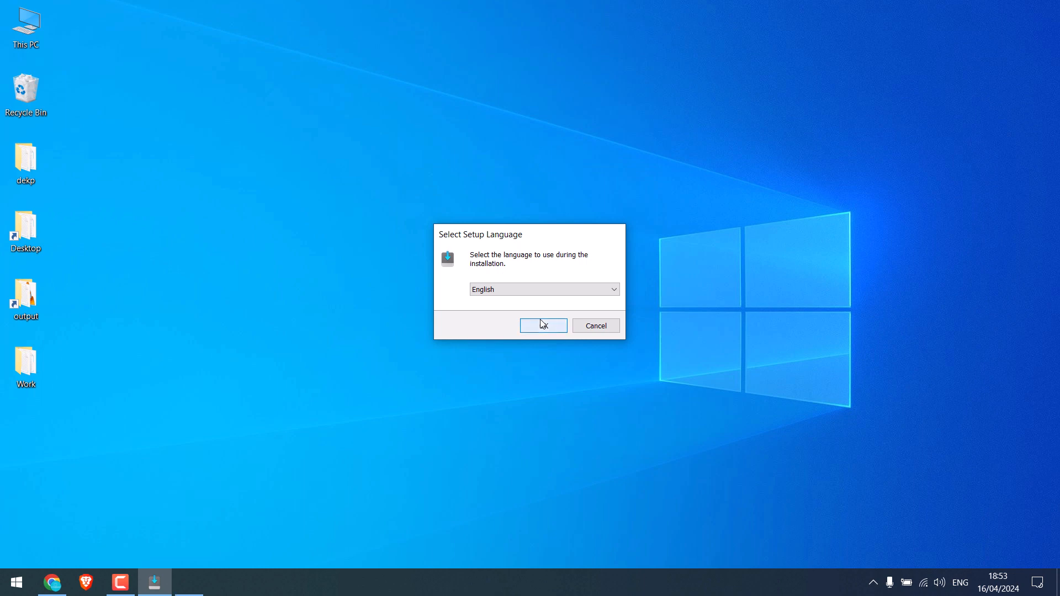
click(542, 325)
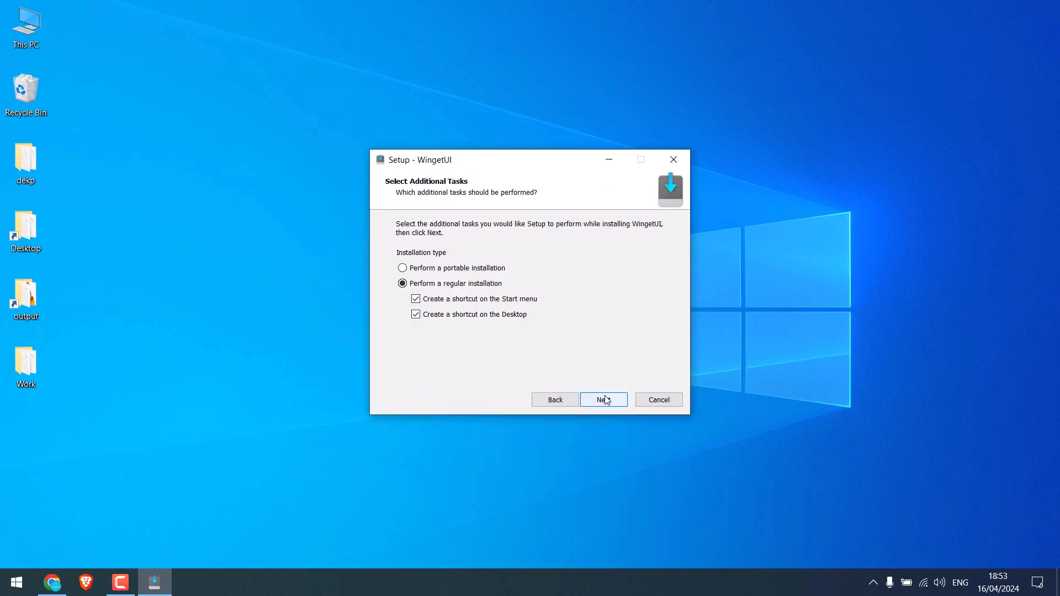
click(602, 400)
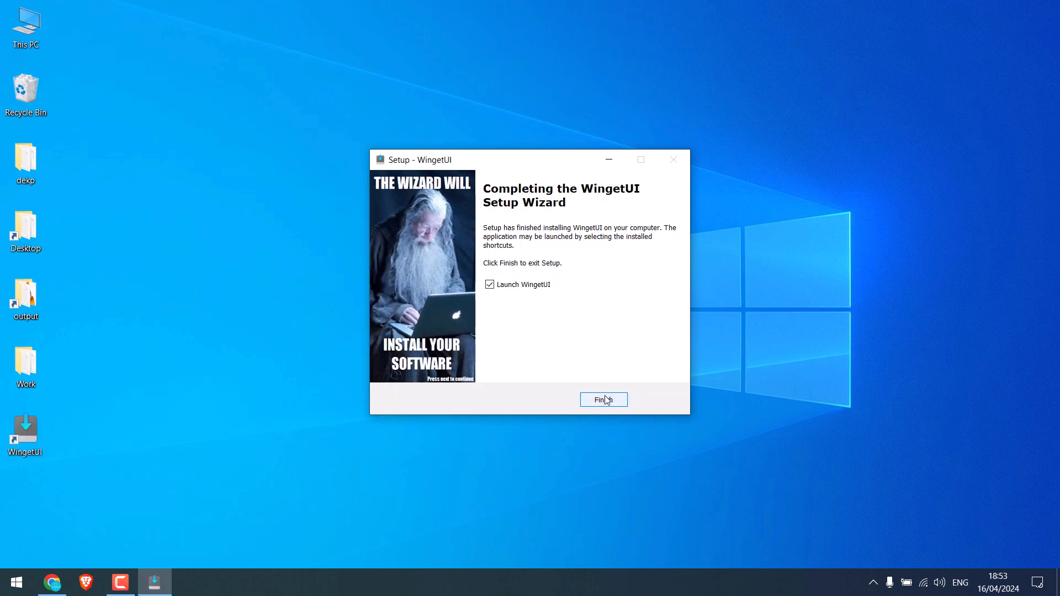
mouse_move(527, 304)
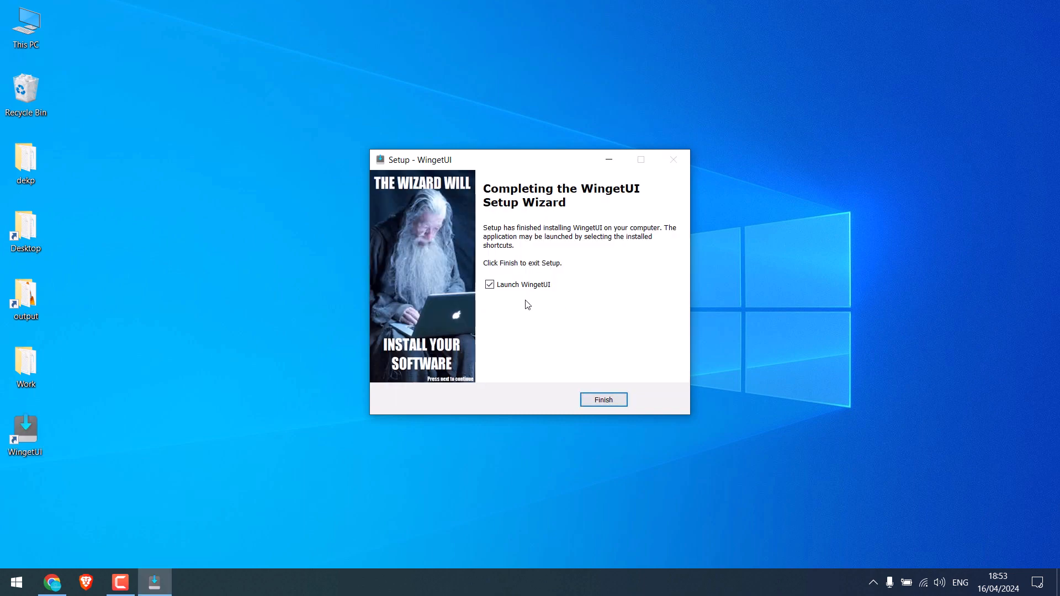
click(602, 399)
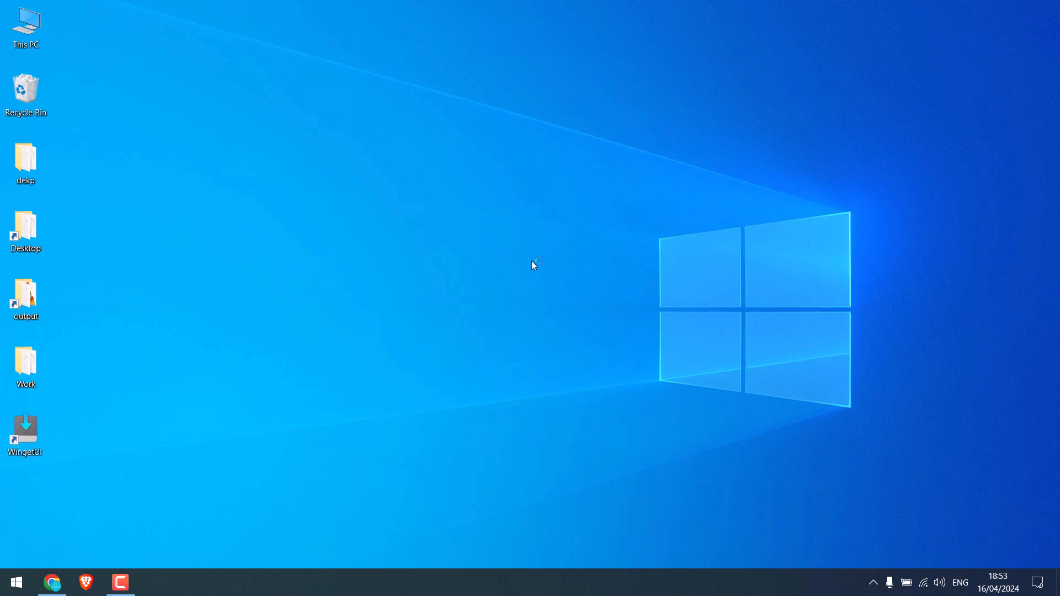
- Launch WingetUI from the desktop, search packages for 'Wechat', then view available updates
double_click(24, 433)
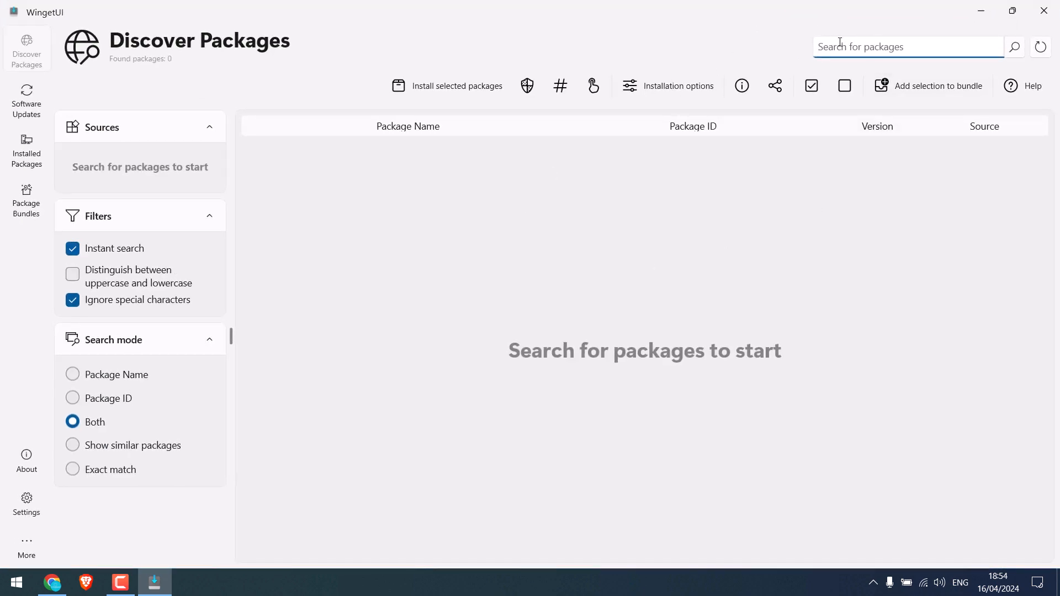
text(Wechat)
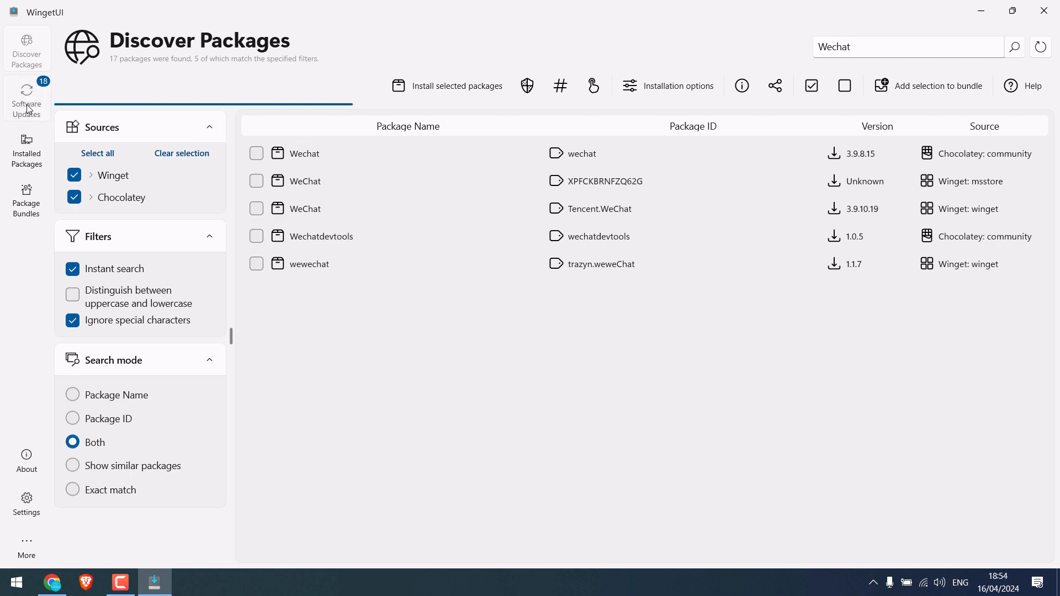
click(25, 98)
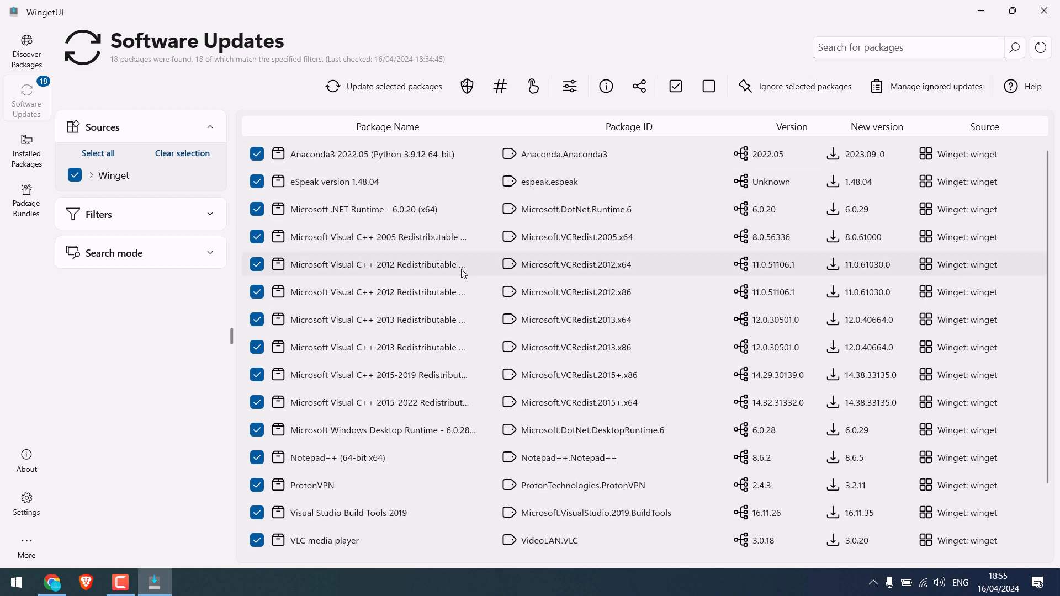
mouse_move(463, 272)
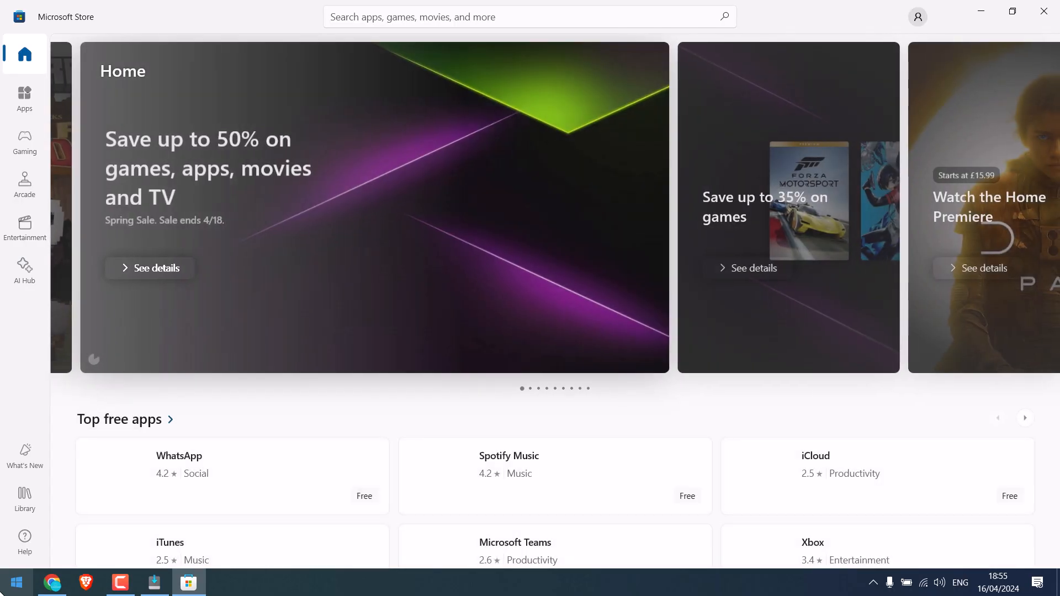
- Open Spotify Music from Microsoft Store's Top free apps, then return to Chrome
scroll(down, 3)
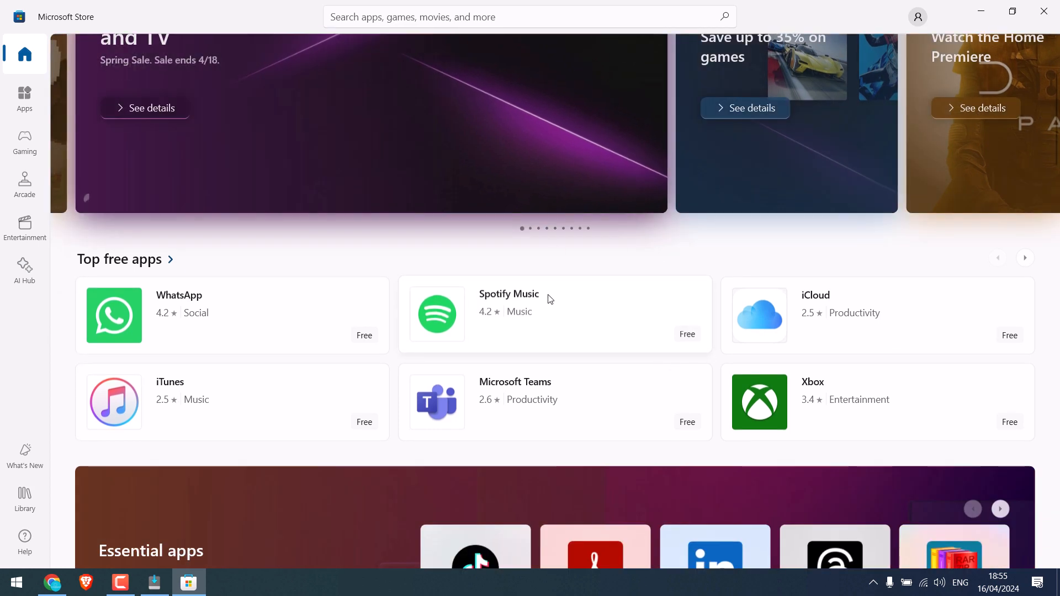
click(508, 302)
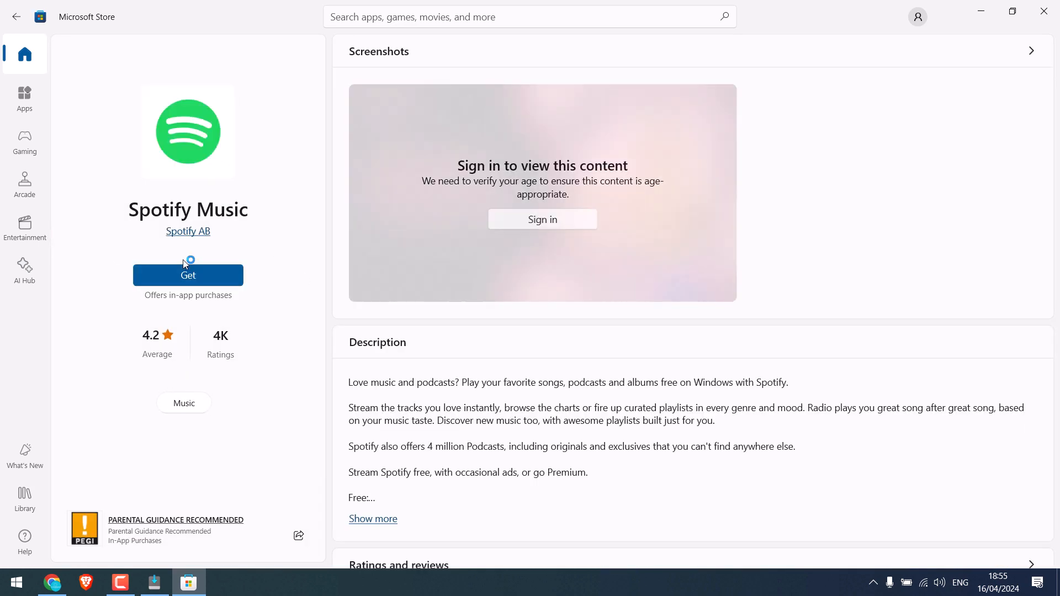
mouse_move(299, 536)
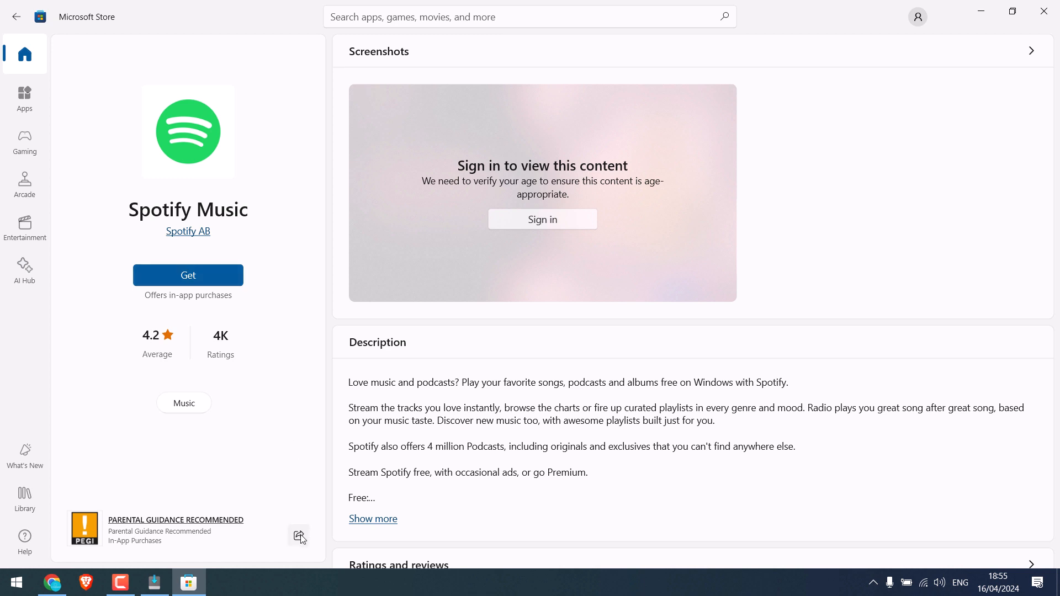
mouse_move(325, 479)
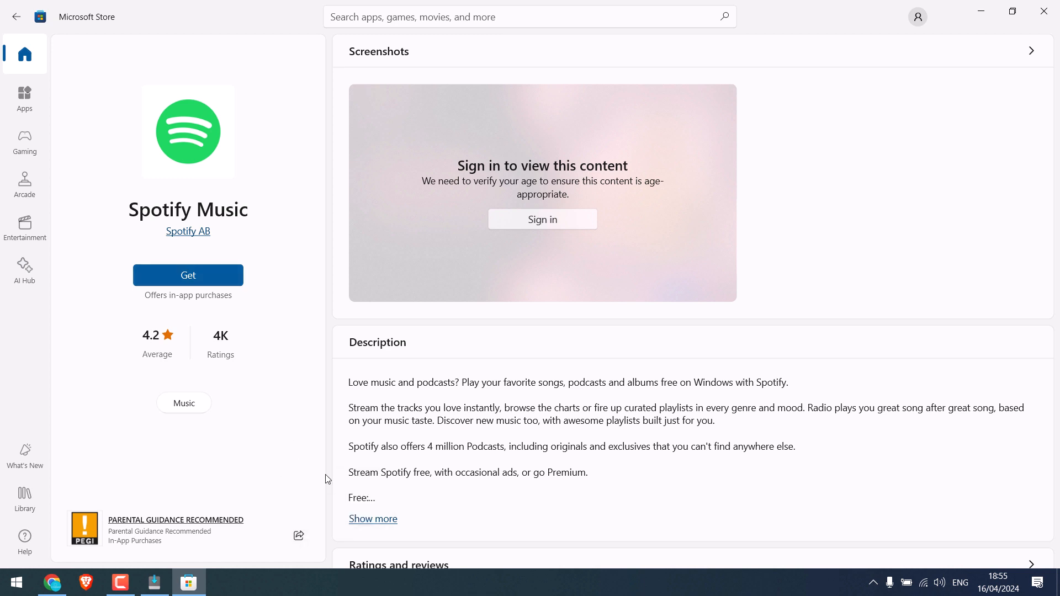
click(52, 581)
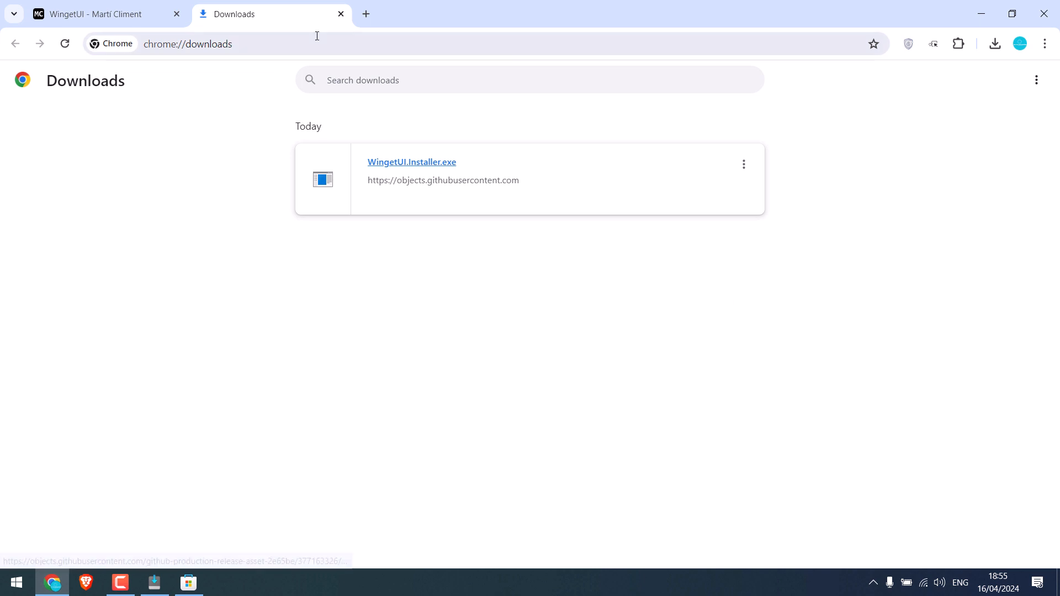
- In a new Chrome tab, select product ID 9NCBCSZSJRSB in the Spotify store link
click(365, 13)
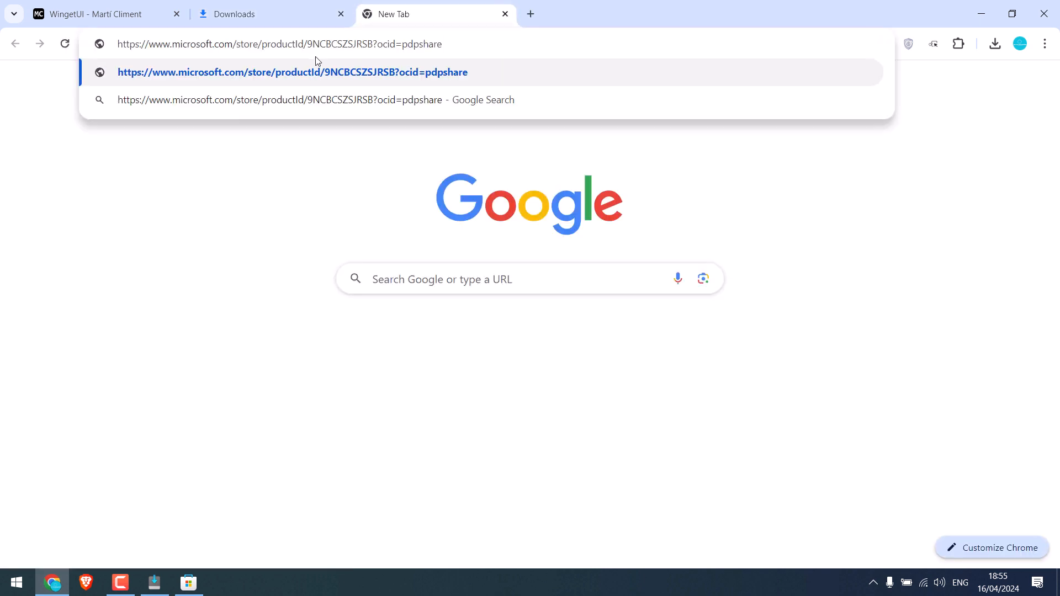
double_click(341, 44)
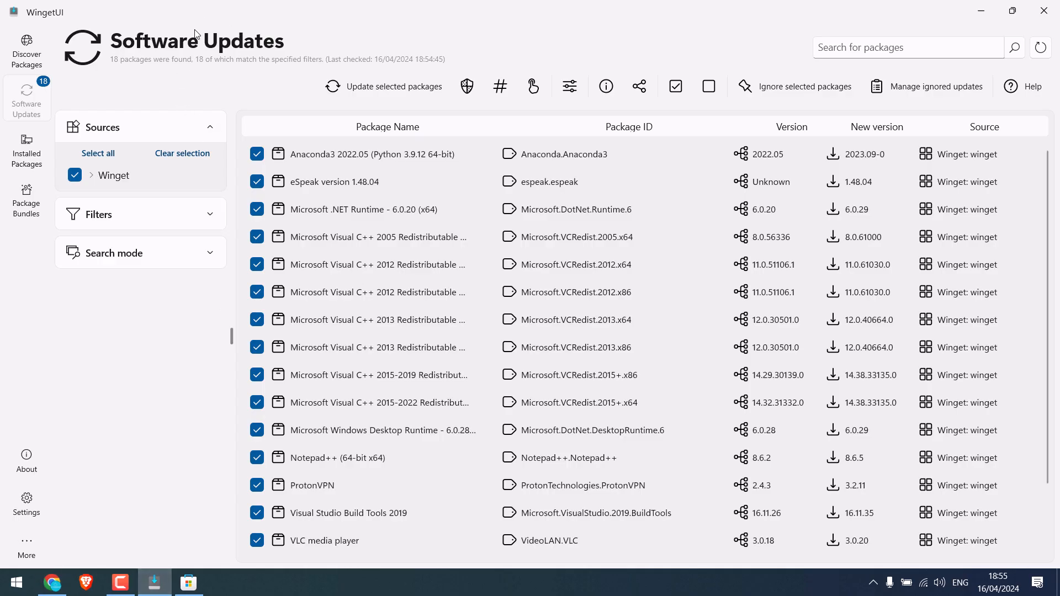
- Search Discover Packages for 9NCBCSZSJRSB and tick Spotify Music for installation
click(26, 48)
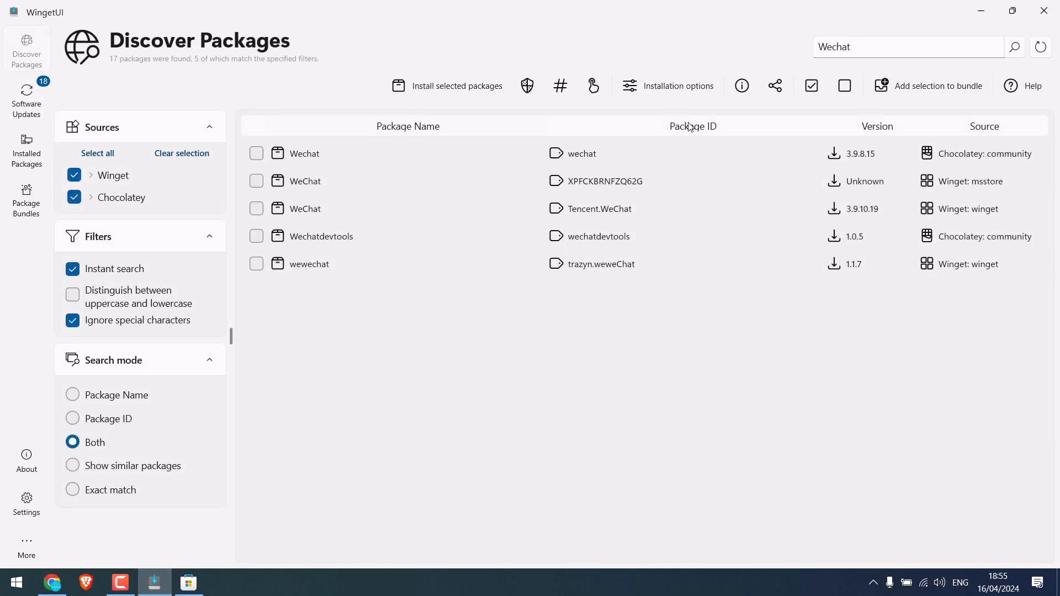
text(9NCBCSZSJRSB)
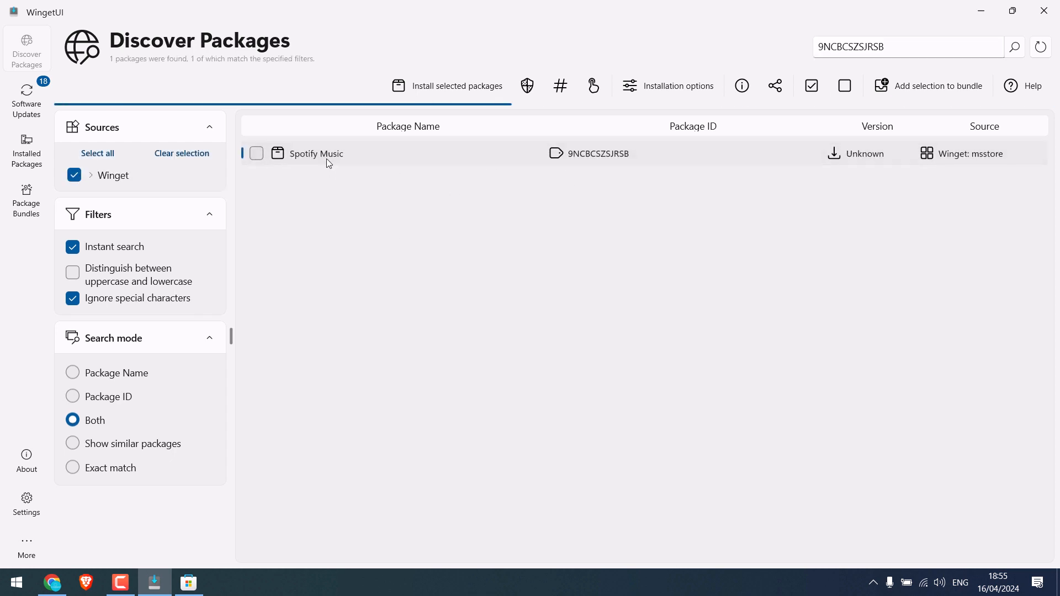
click(255, 153)
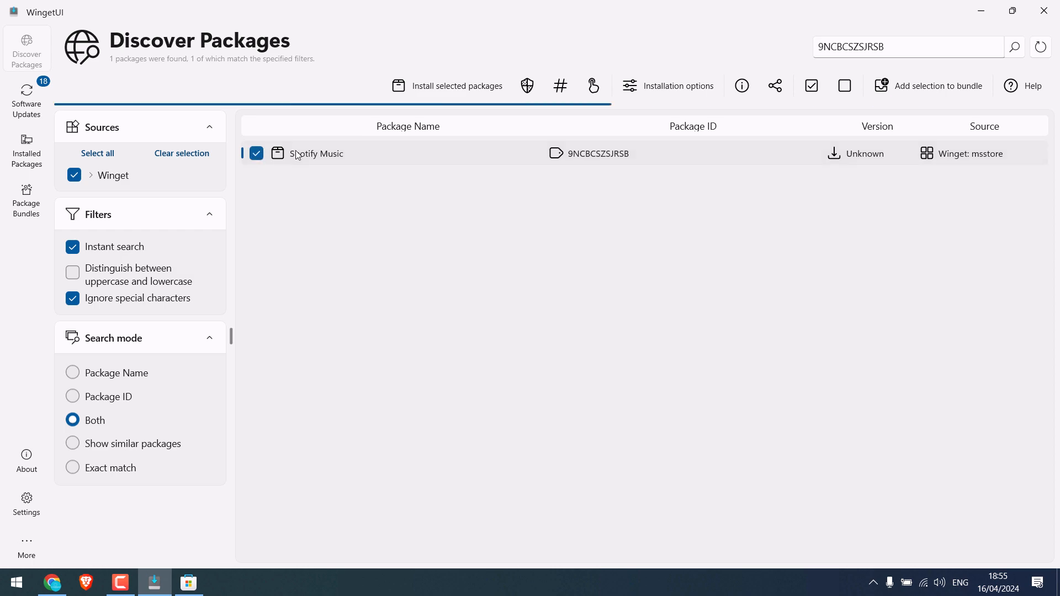